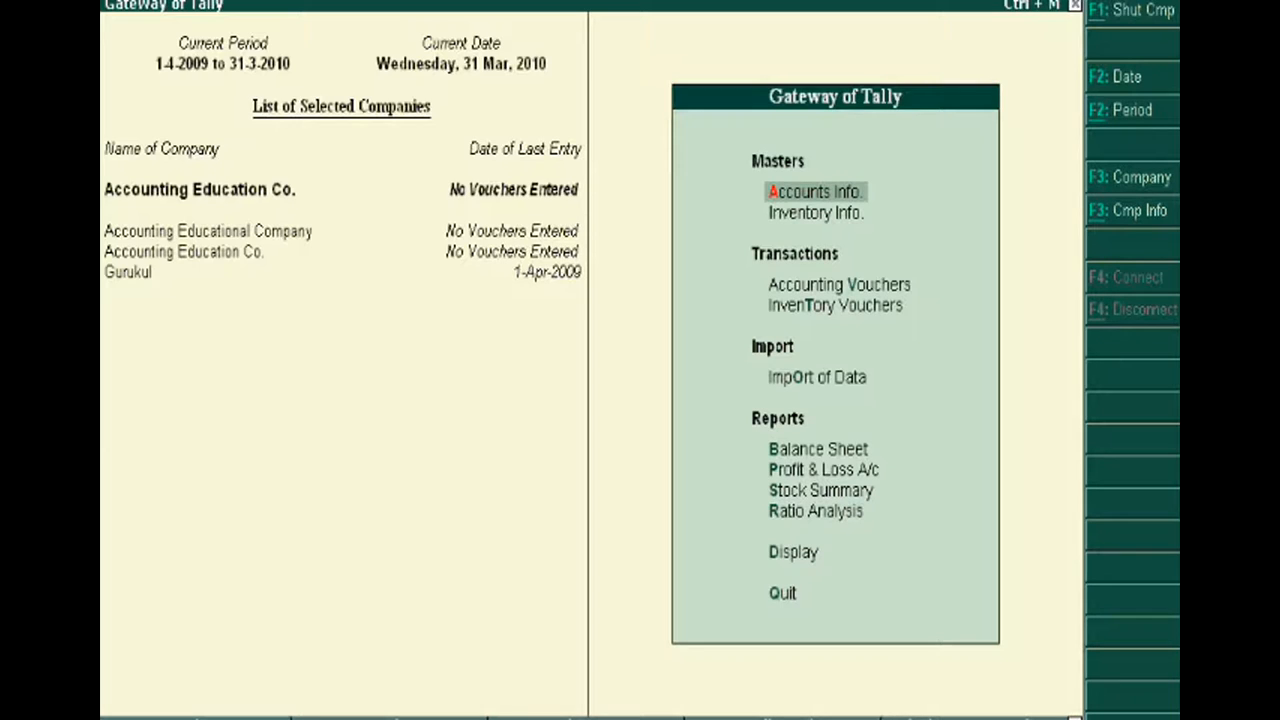
pyautogui.moveTo(276, 435)
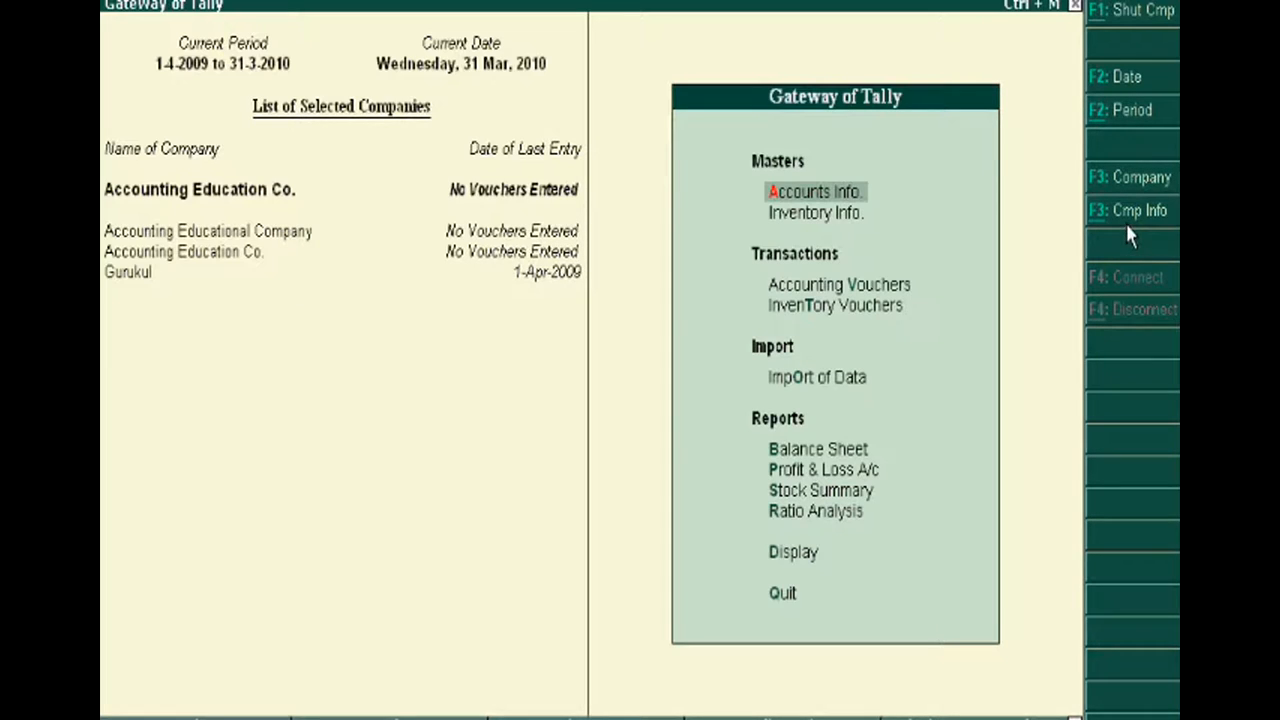
pyautogui.moveTo(1140, 235)
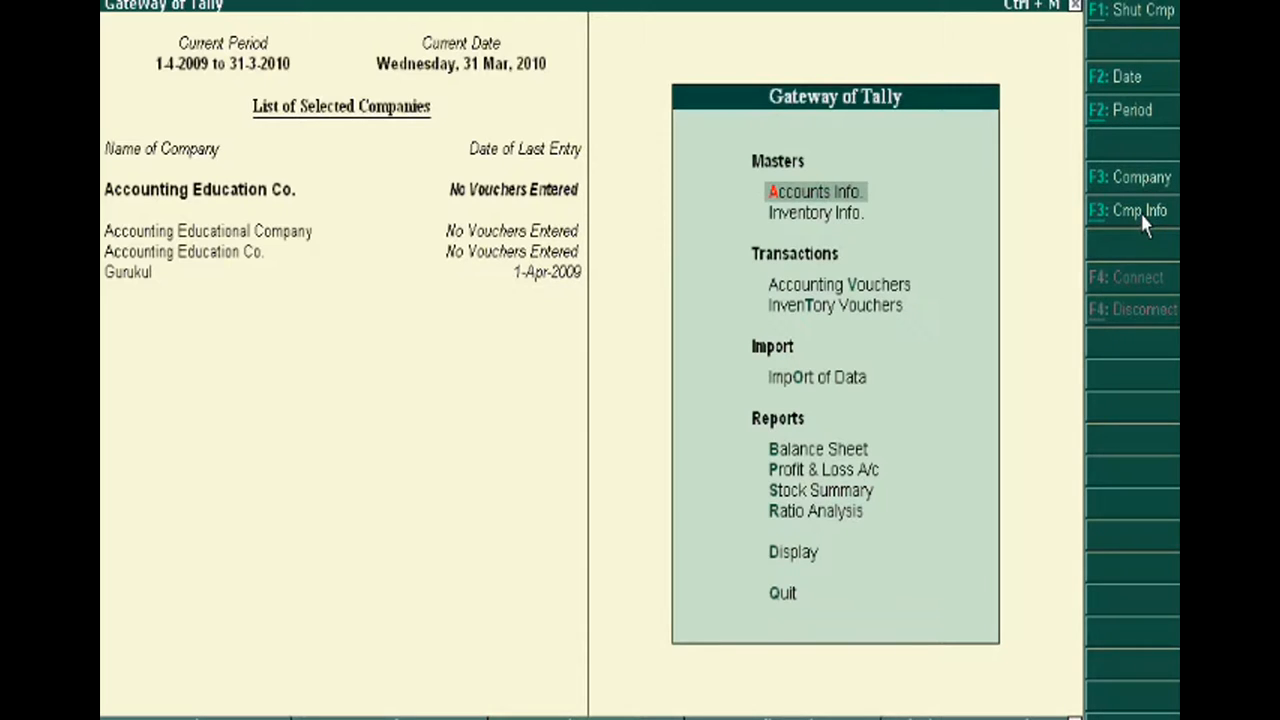
# Step: Open Company Info (F3) and select Gurukul as the current company
pyautogui.click(1138, 210)
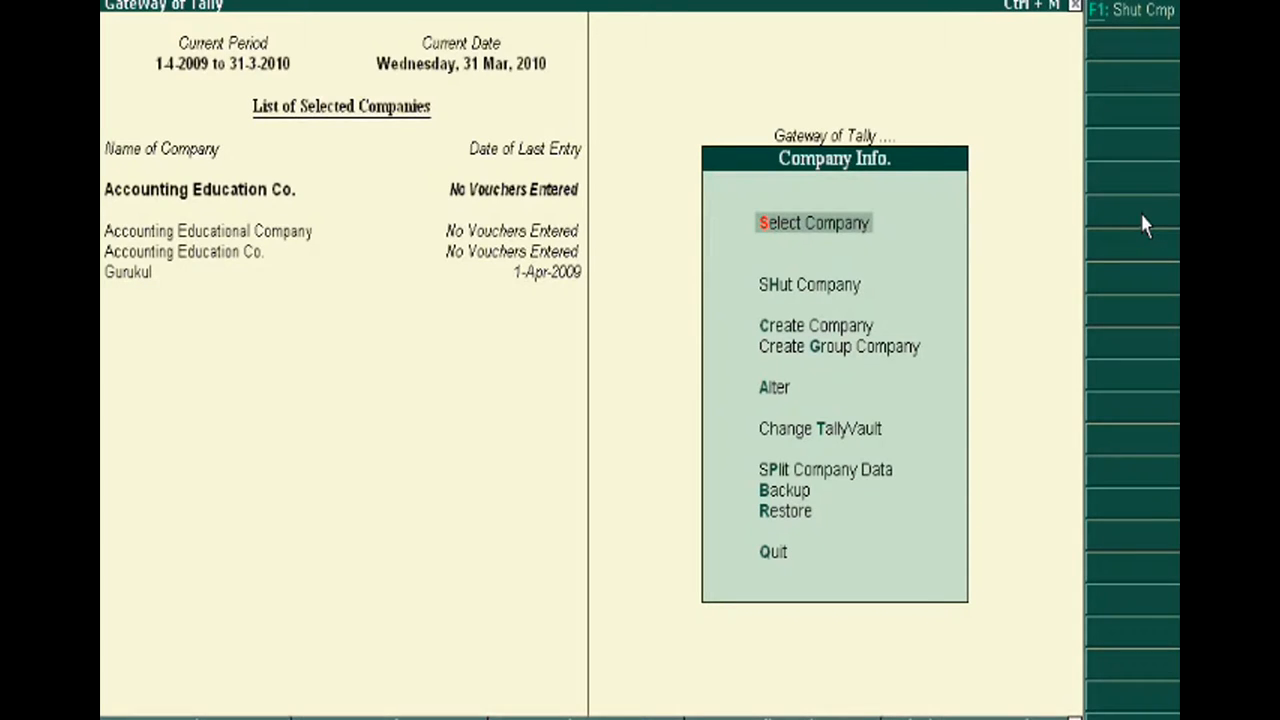
pyautogui.click(813, 222)
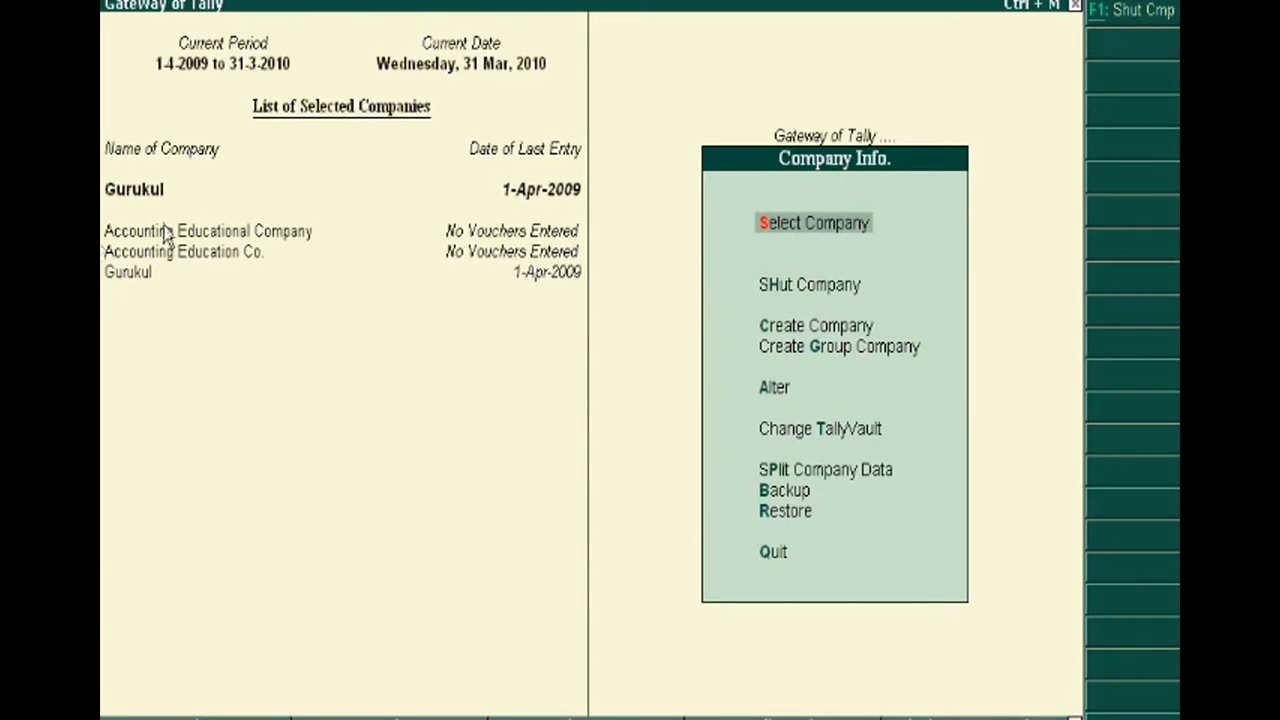
pyautogui.moveTo(775, 395)
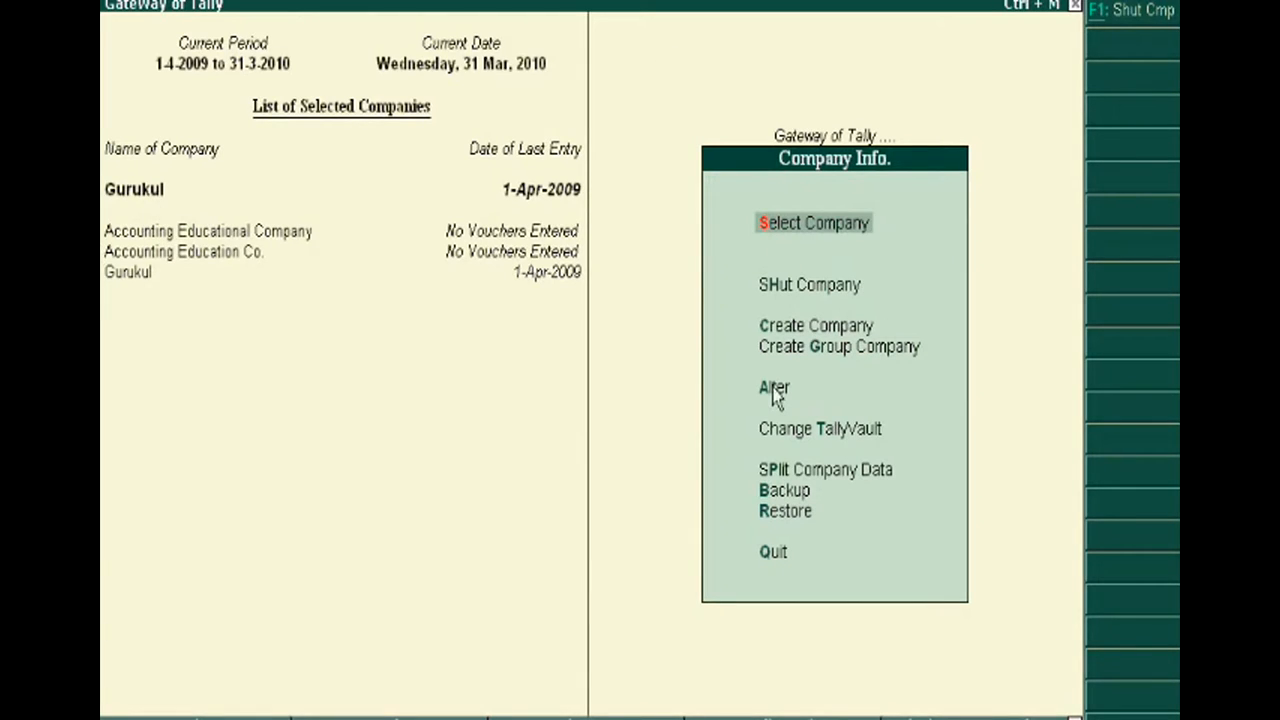
pyautogui.moveTo(774, 388)
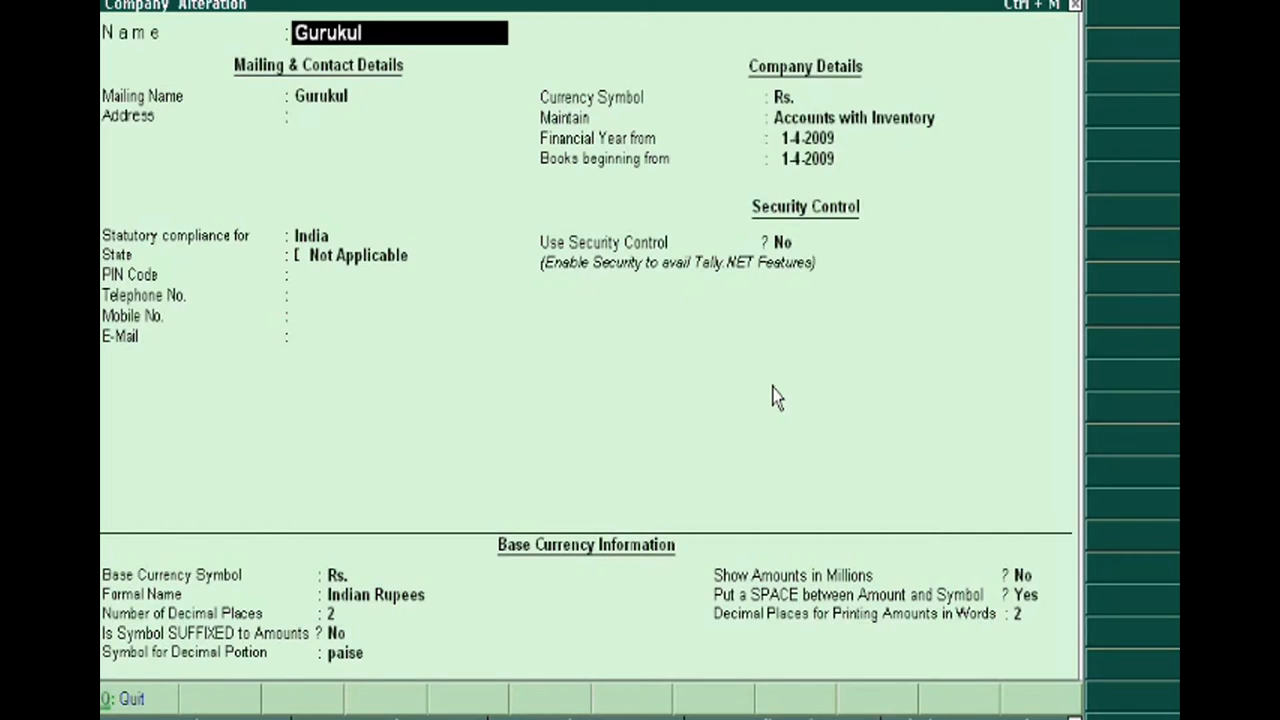
# Step: Alter Gurukul, changing its name and mailing name to 'Official Co.'
pyautogui.write('Ul')
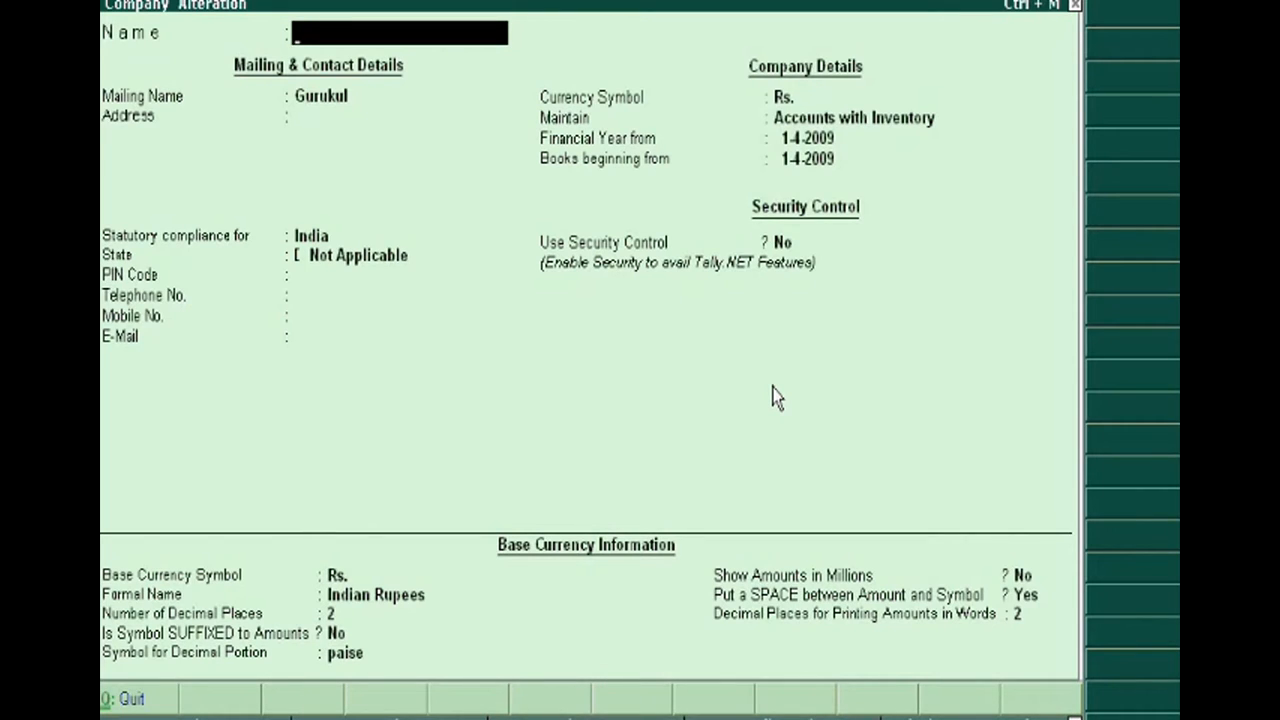
pyautogui.write('Offi')
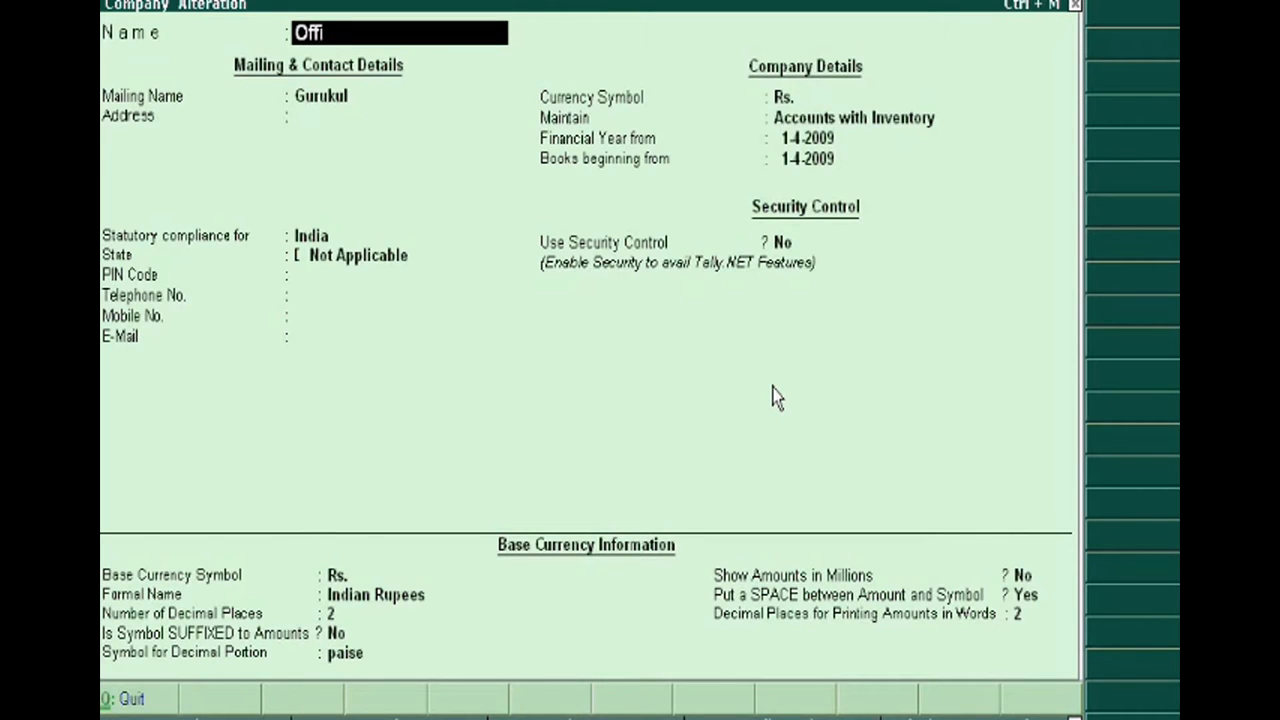
pyautogui.write('cial Co.')
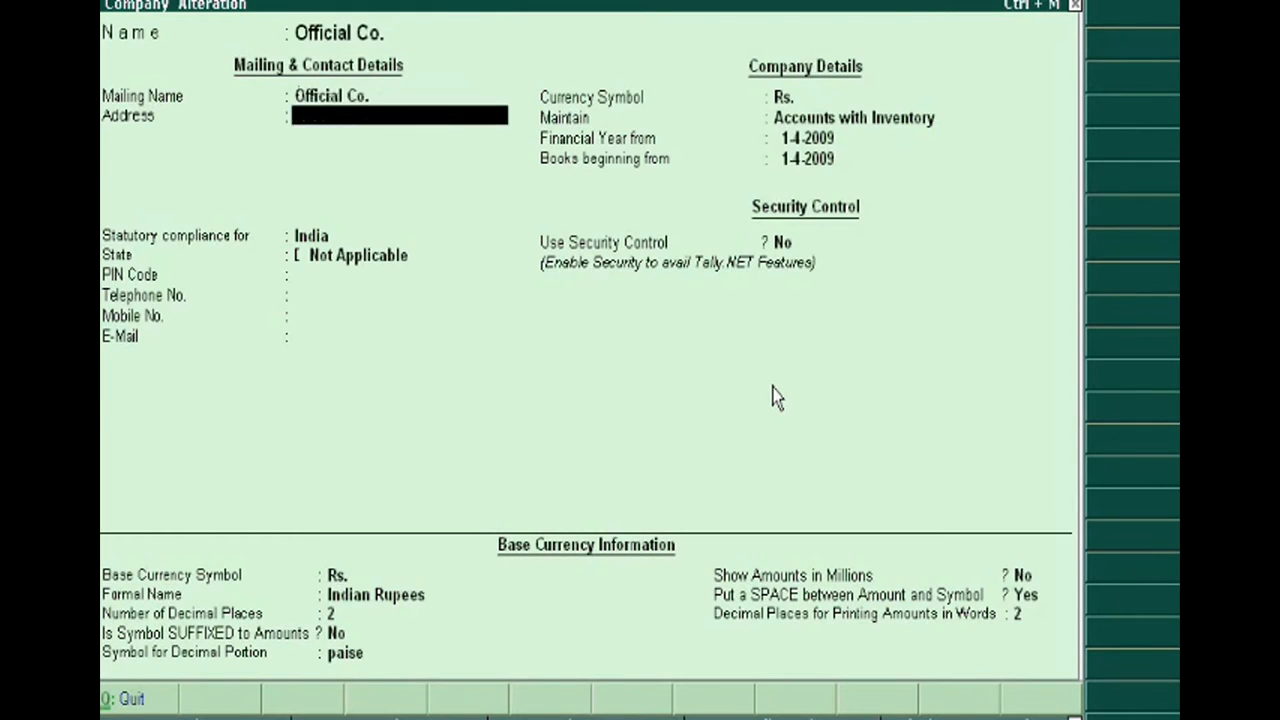
# Step: Set Maintain to 'Accounts only' and save the company alteration
pyautogui.click(398, 235)
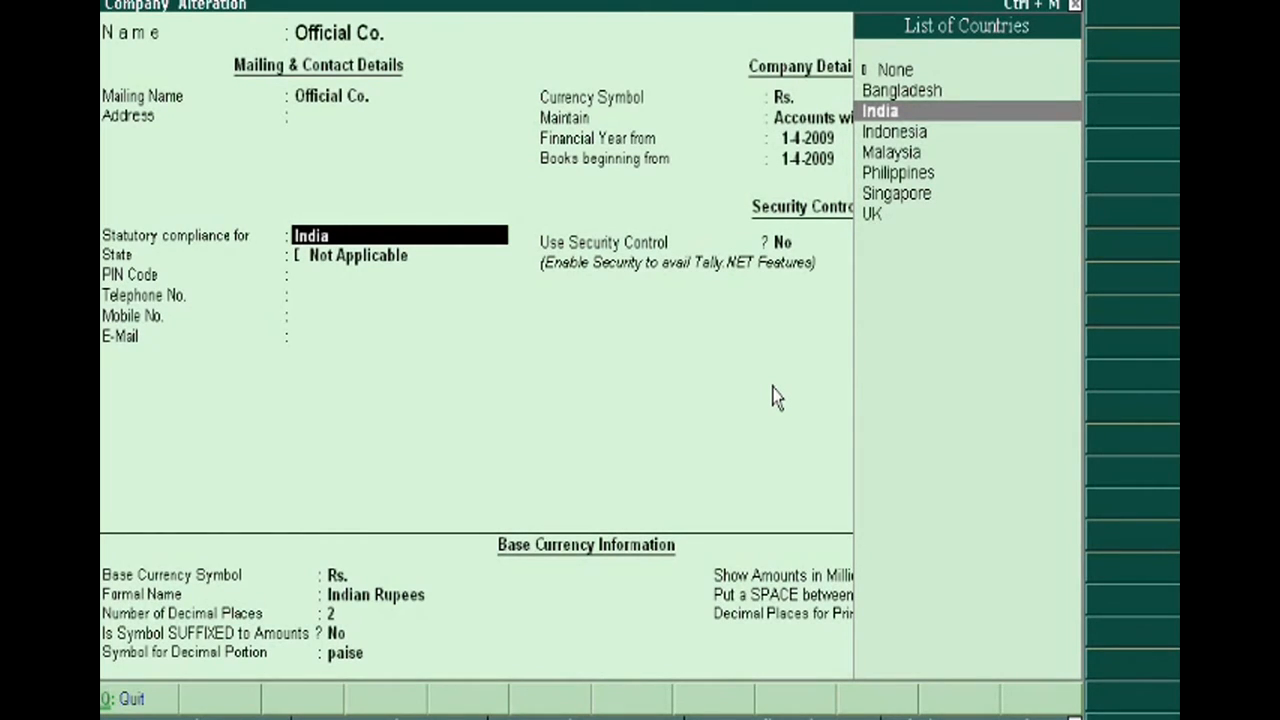
pyautogui.click(879, 110)
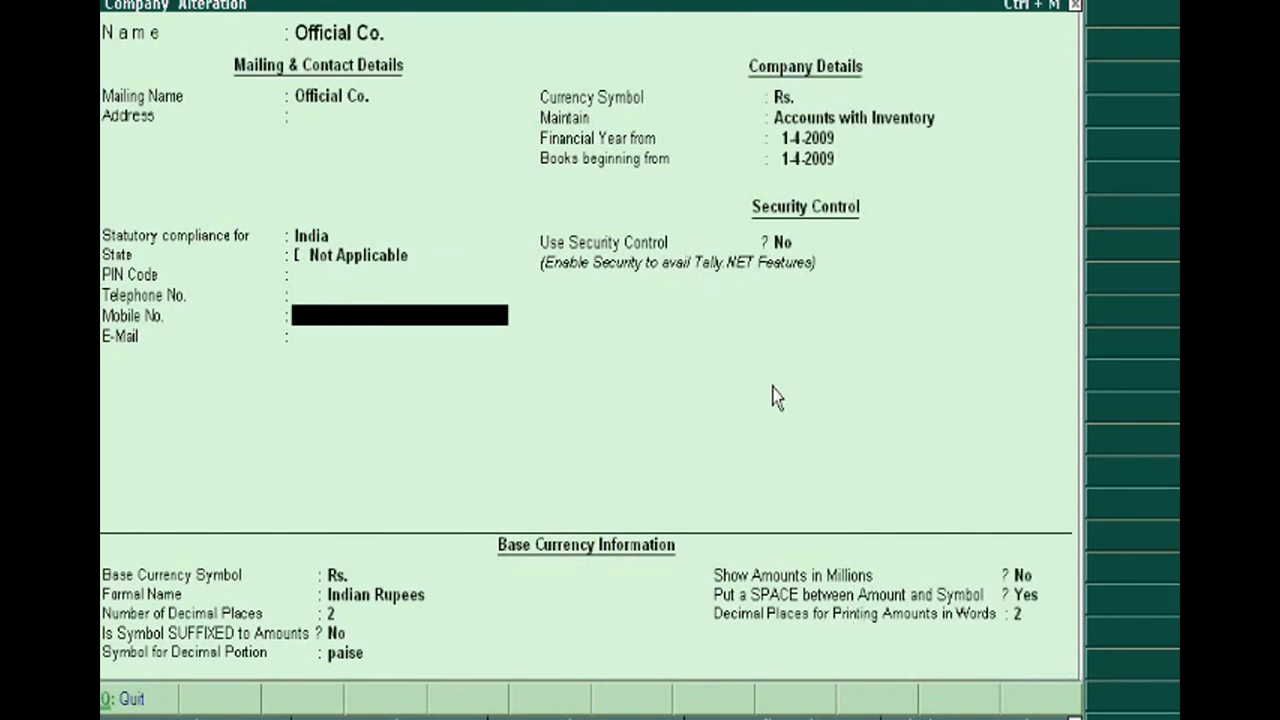
pyautogui.click(853, 117)
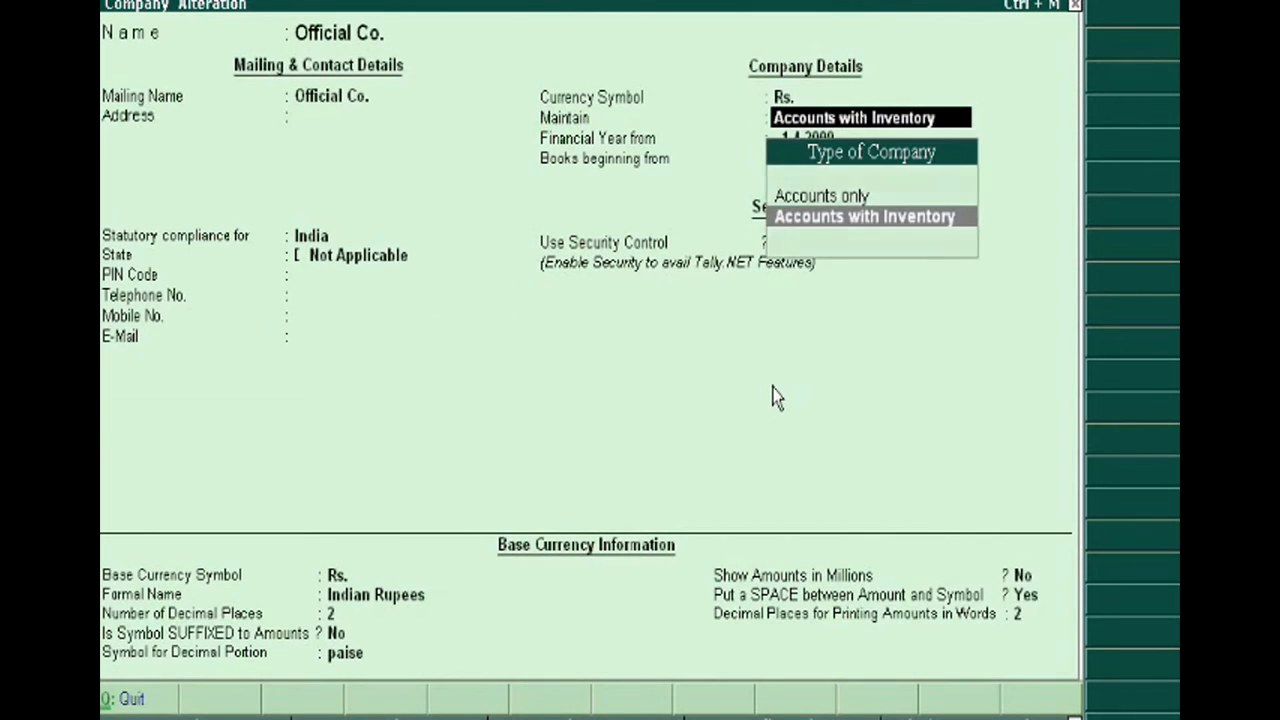
pyautogui.press('up')
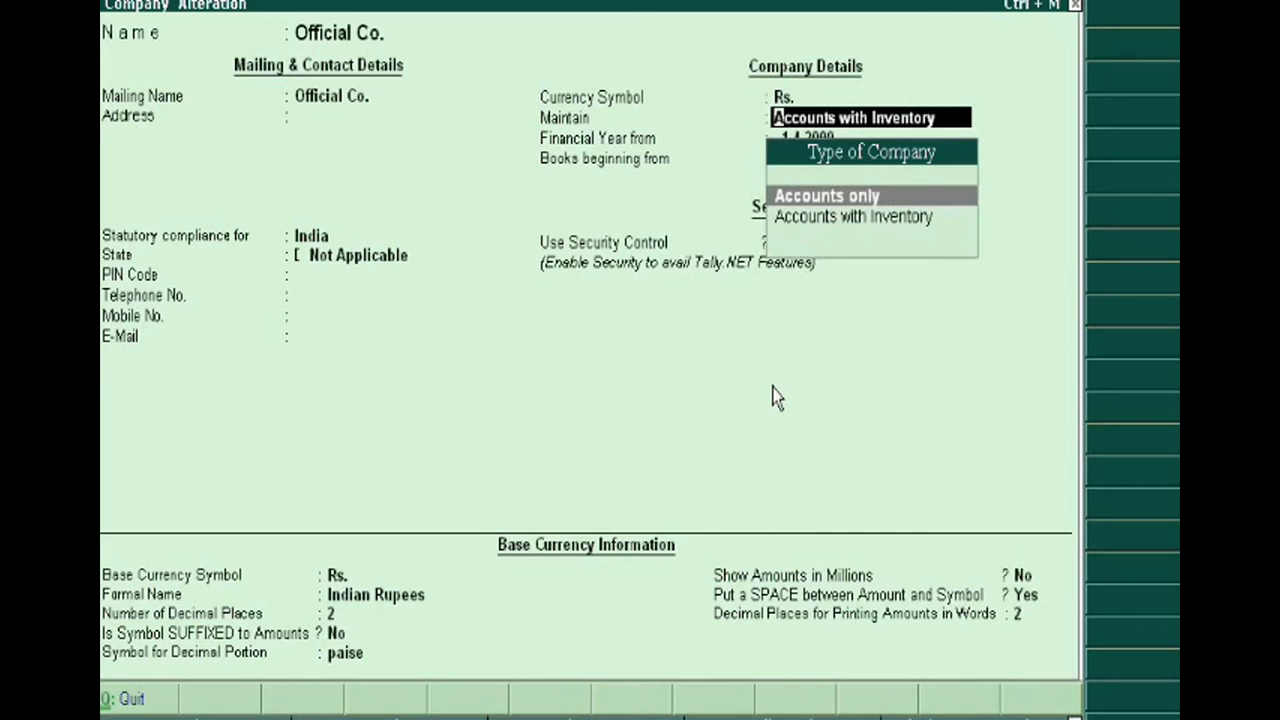
pyautogui.click(826, 195)
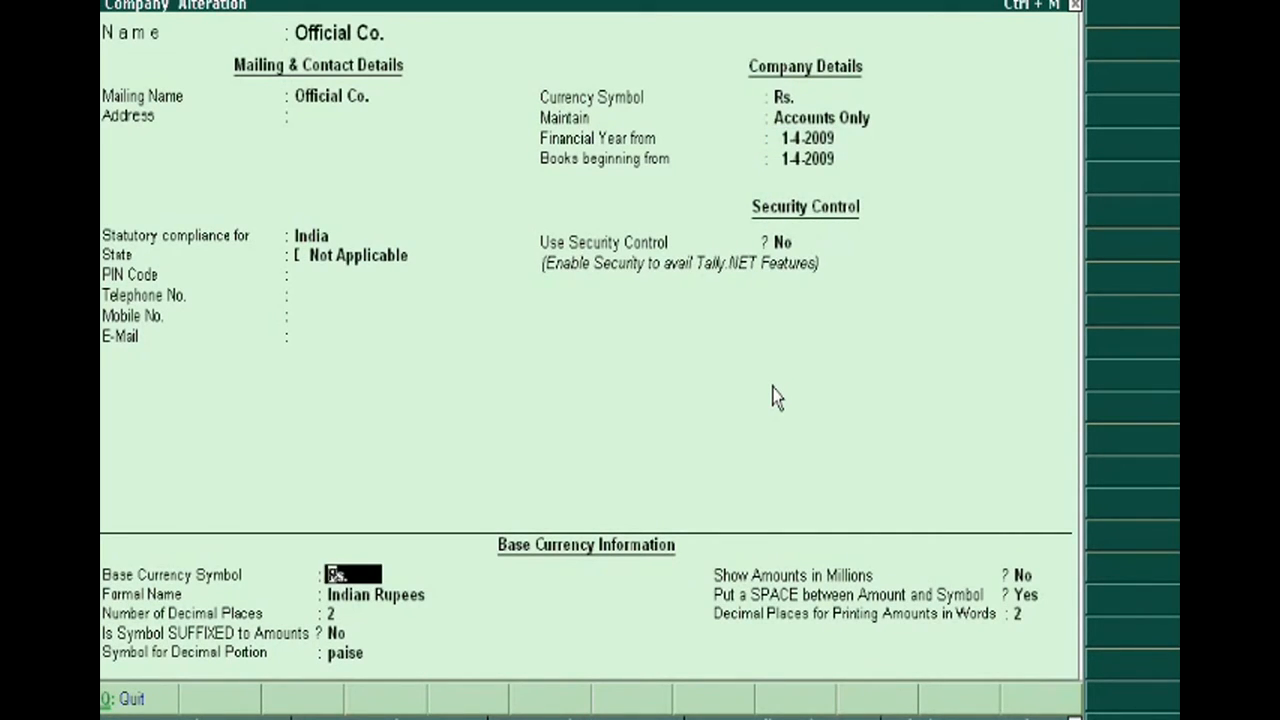
pyautogui.press('enter')
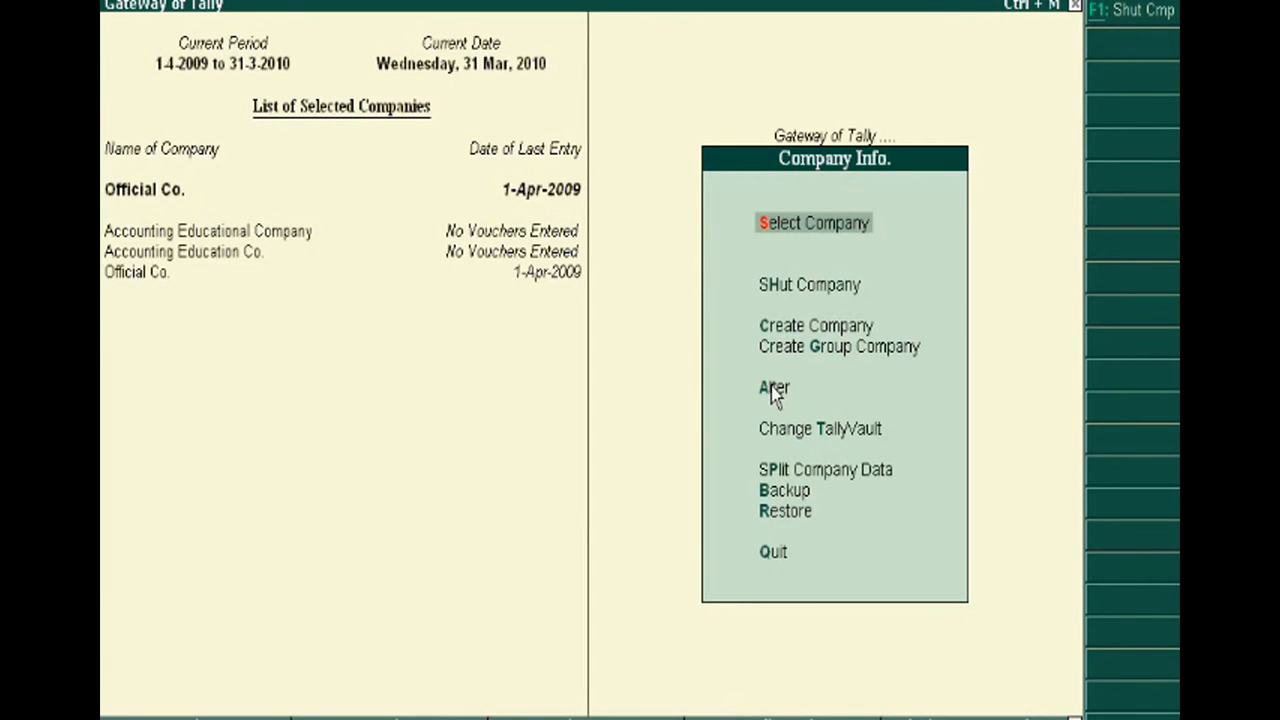
pyautogui.moveTo(195, 197)
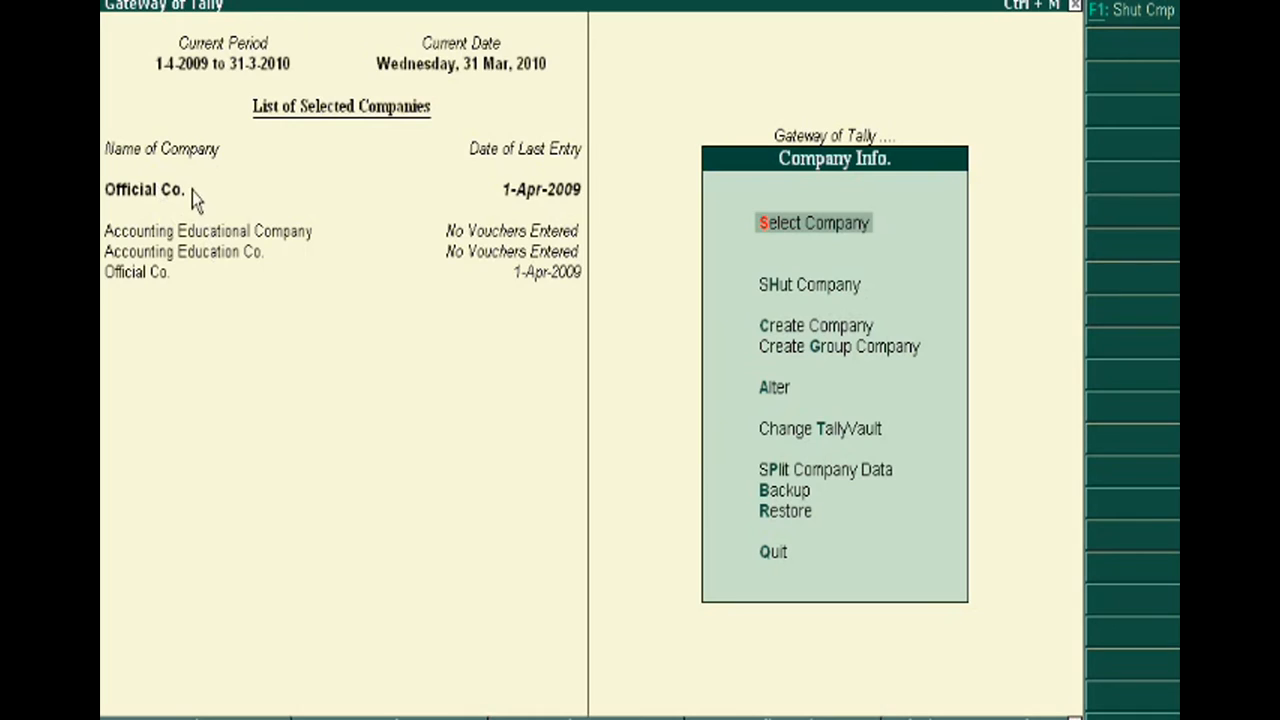